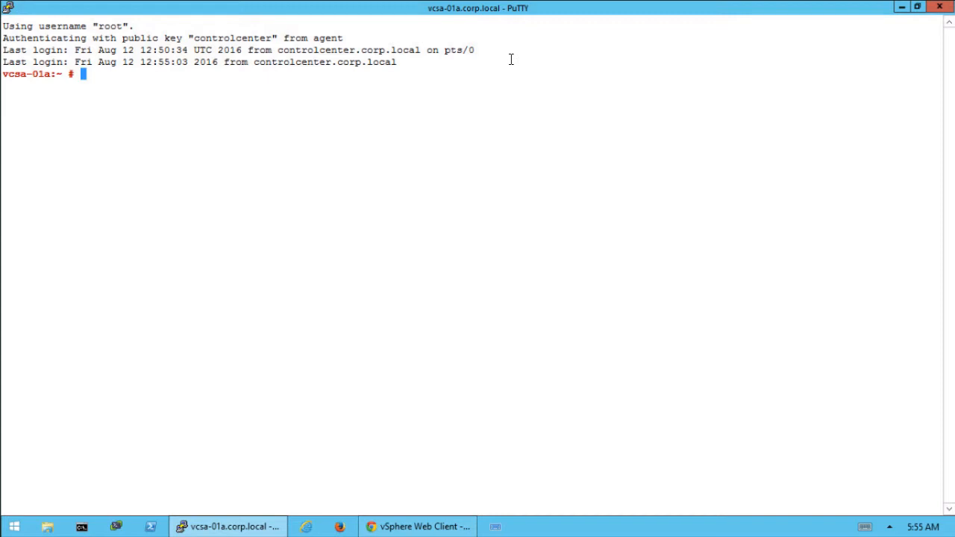
Connect RVC as root@localhost and change into the localhost folder
{"action": "type", "text": "r"}
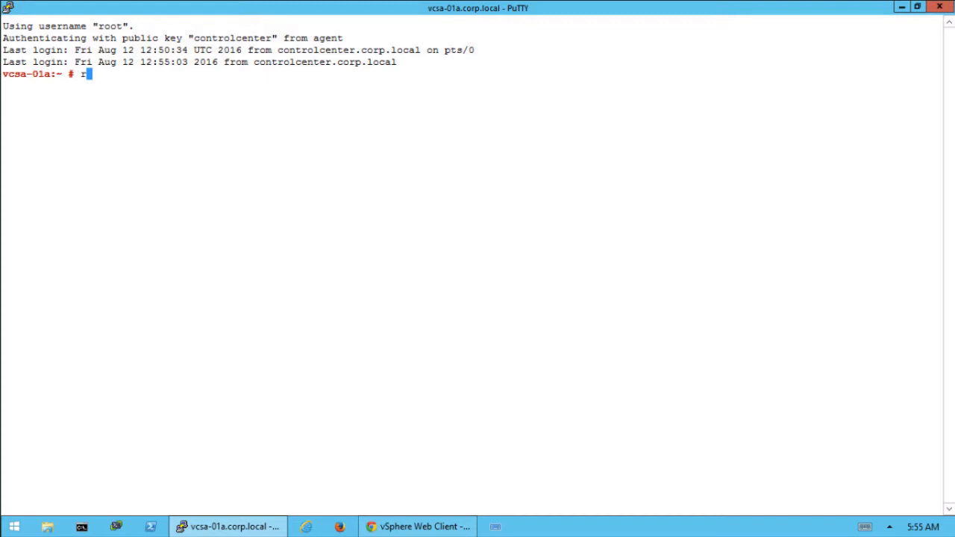
{"action": "type", "text": "vc root"}
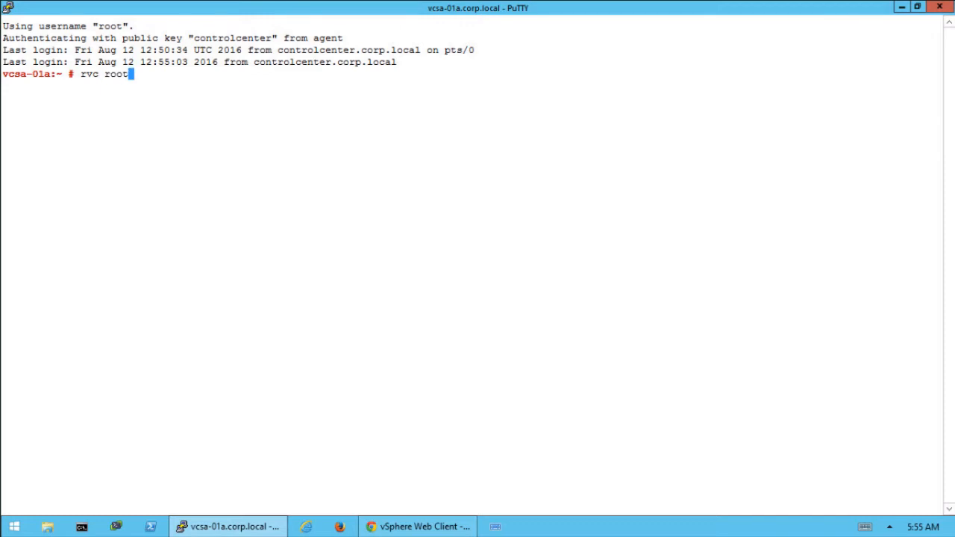
{"action": "type", "text": "@localhost"}
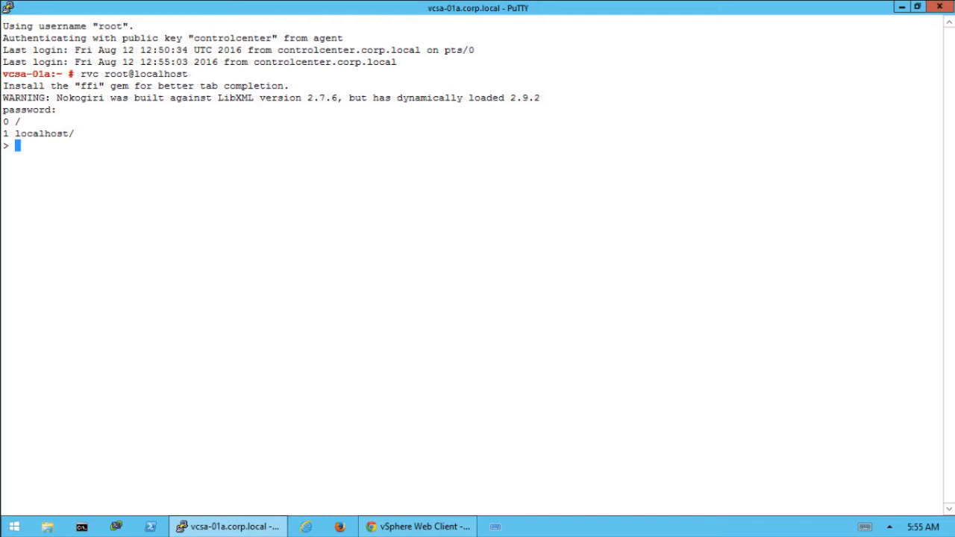
{"action": "type", "text": "cd lc"}
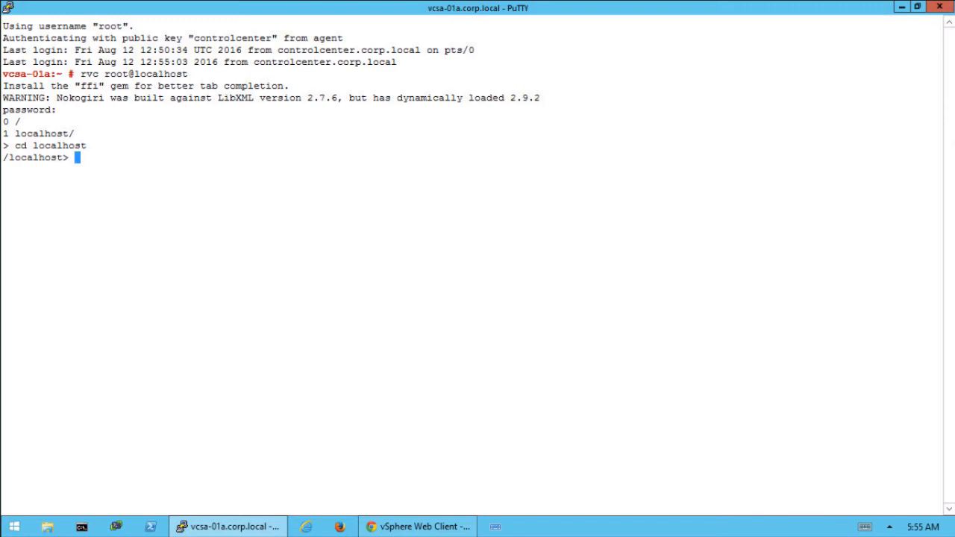
Enter 'Datacenter Site A' in RVC and list its contents
{"action": "type", "text": "cd"}
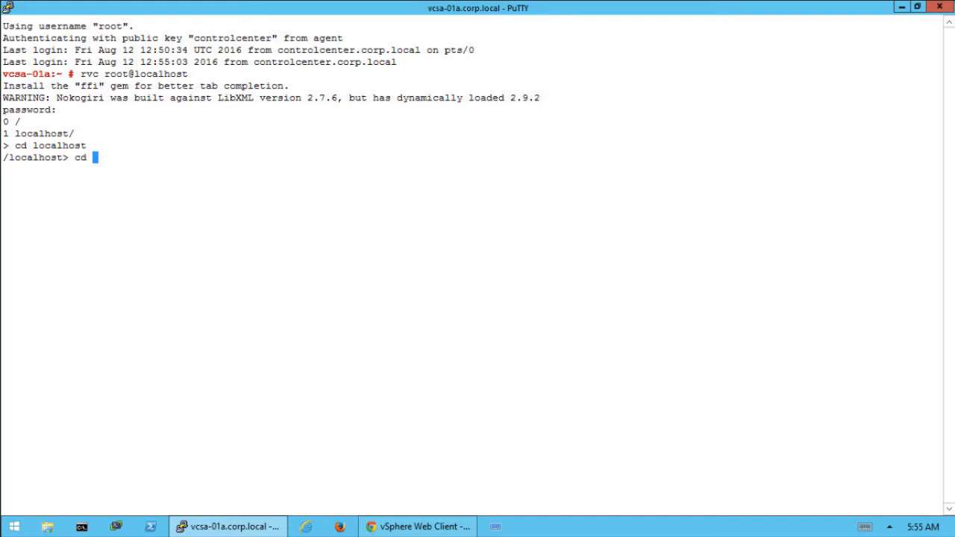
{"action": "type", "text": "Datacenter\\ Site\\ A/"}
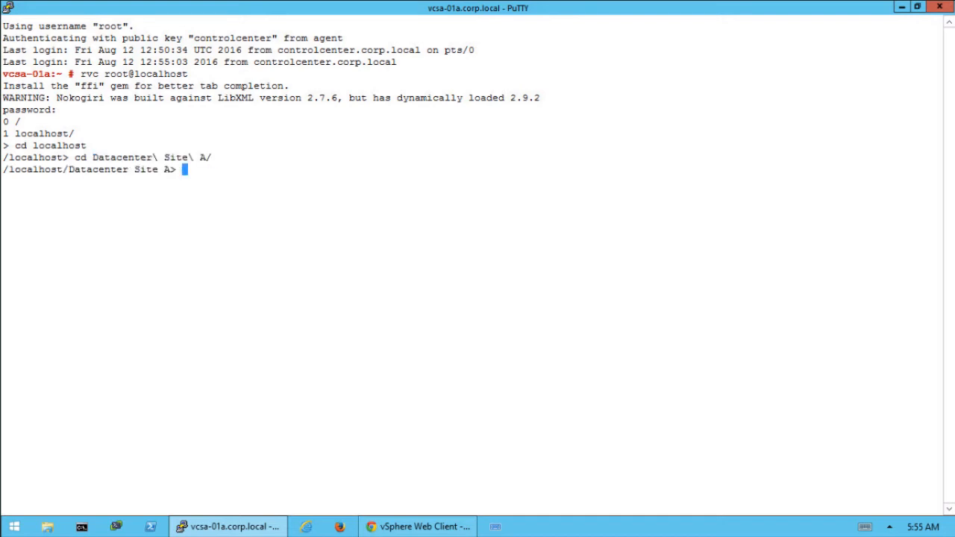
{"action": "type", "text": "ls"}
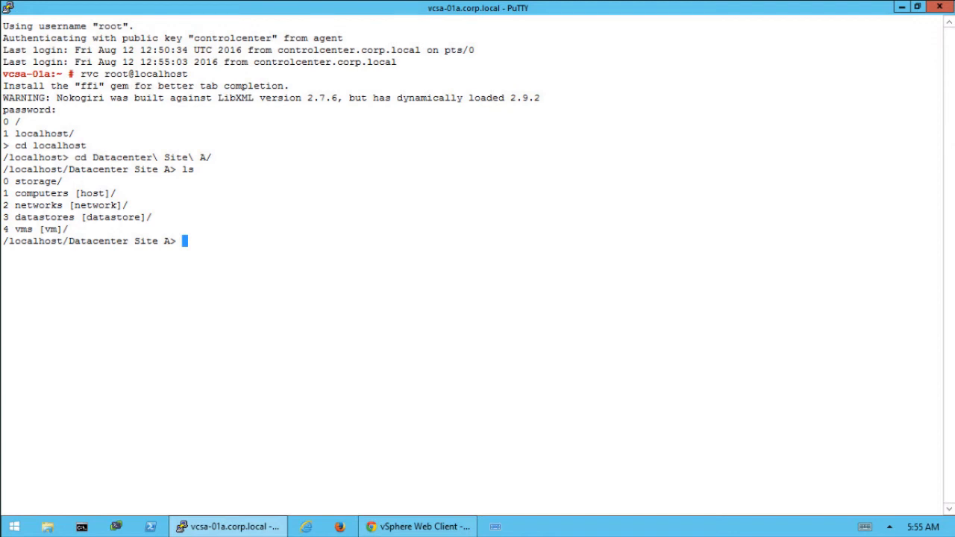
Start vsan.observer on computers/Cluster Site A with --run-webserver and --force
{"action": "type", "text": "vsan.observer"}
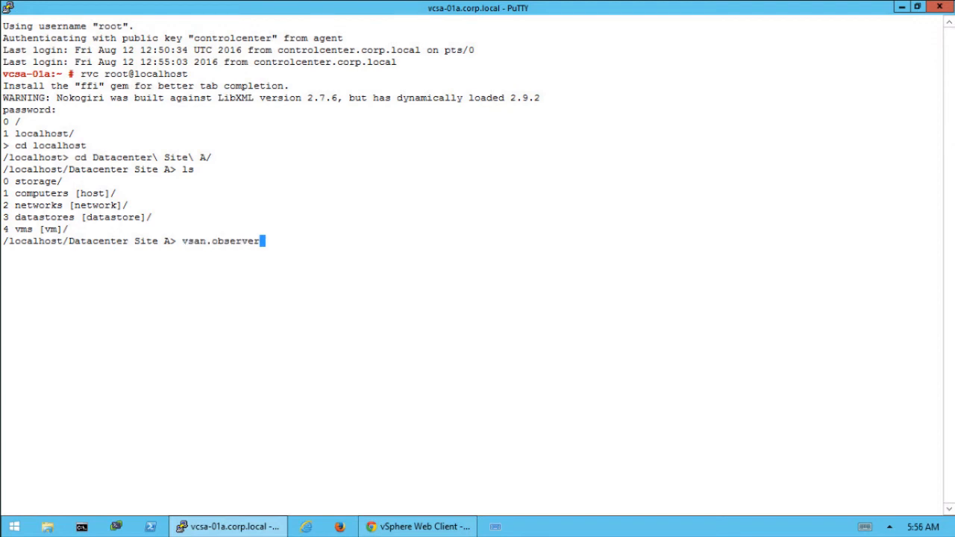
{"action": "type", "text": "computers/Cluster\\ Site\\ A/"}
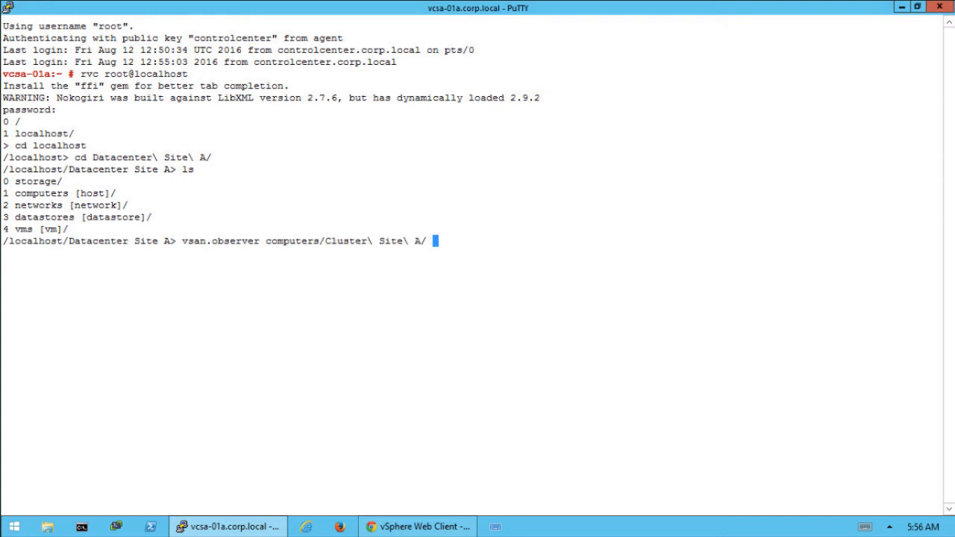
{"action": "type", "text": "--run-webserver"}
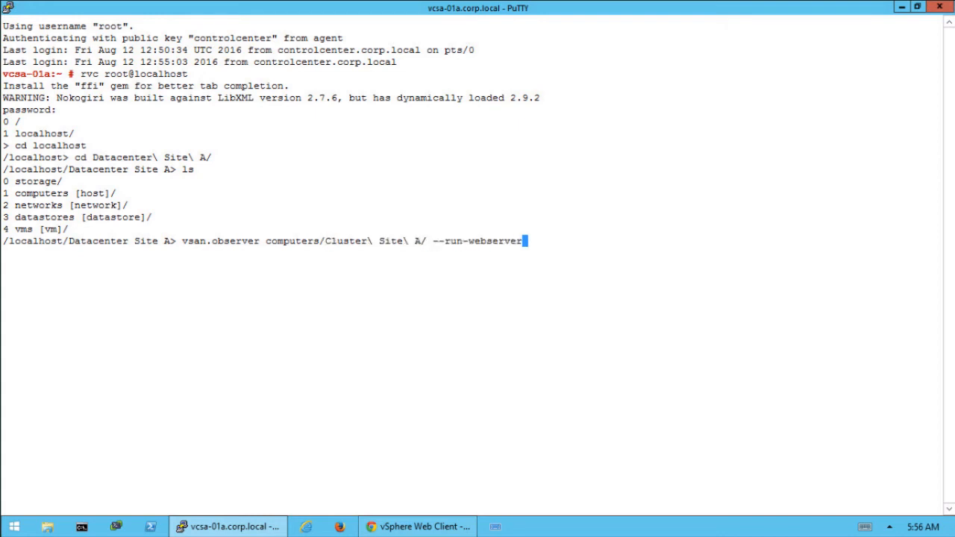
{"action": "type", "text": "--force"}
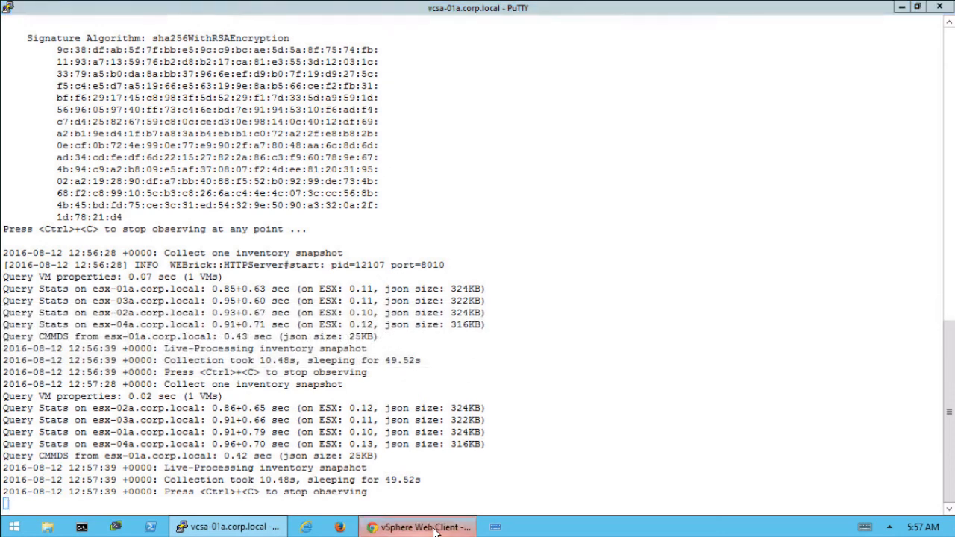
Bring Chrome forward and add an empty tab beside the vSphere Web Client
{"action": "left_click", "coordinate": [418, 527]}
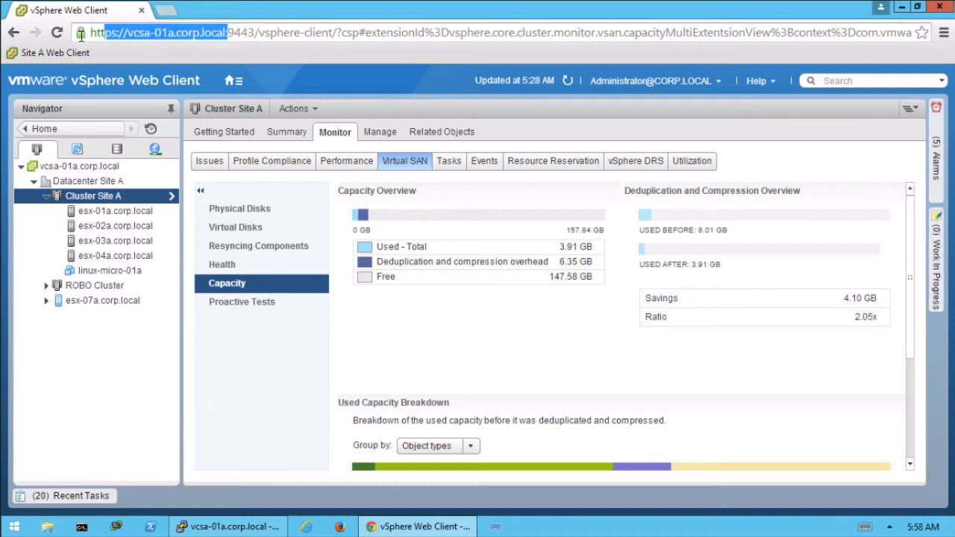
{"action": "left_click", "coordinate": [170, 10]}
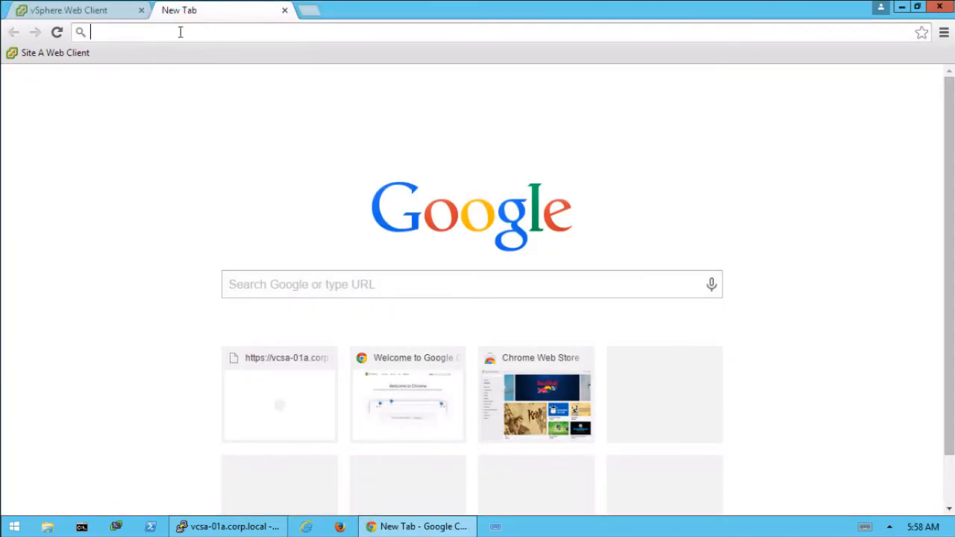
{"action": "type", "text": "htt"}
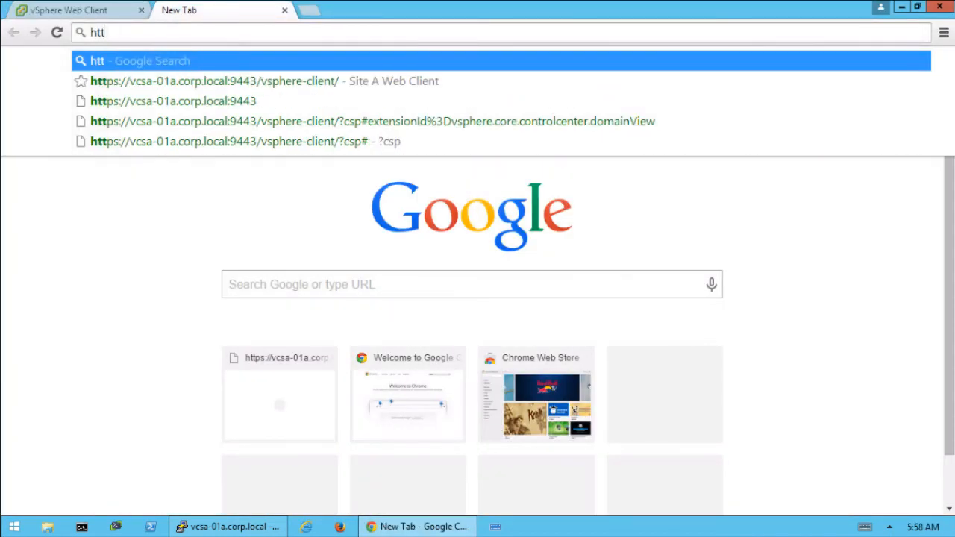
{"action": "type", "text": "https://vcsa-01a.corp.local:8010"}
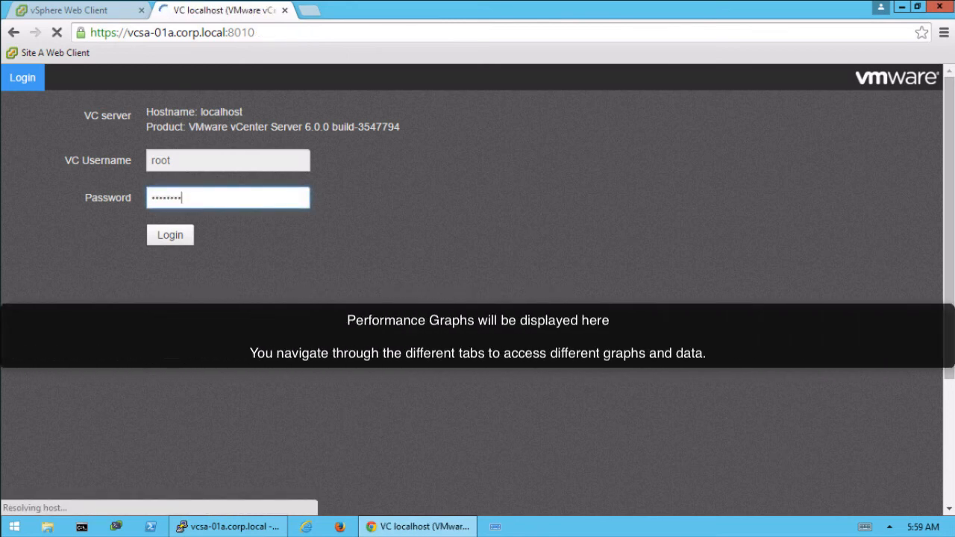
{"action": "left_click", "coordinate": [170, 235]}
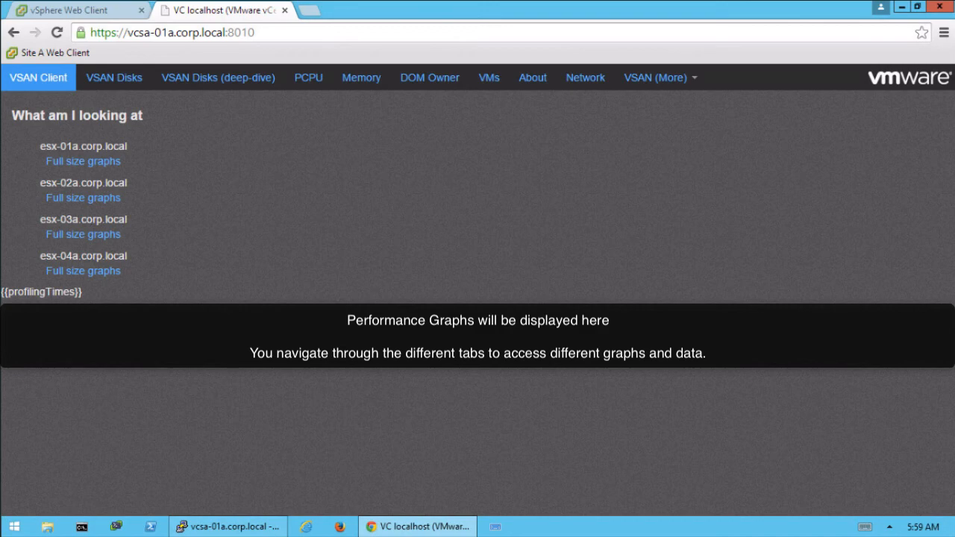